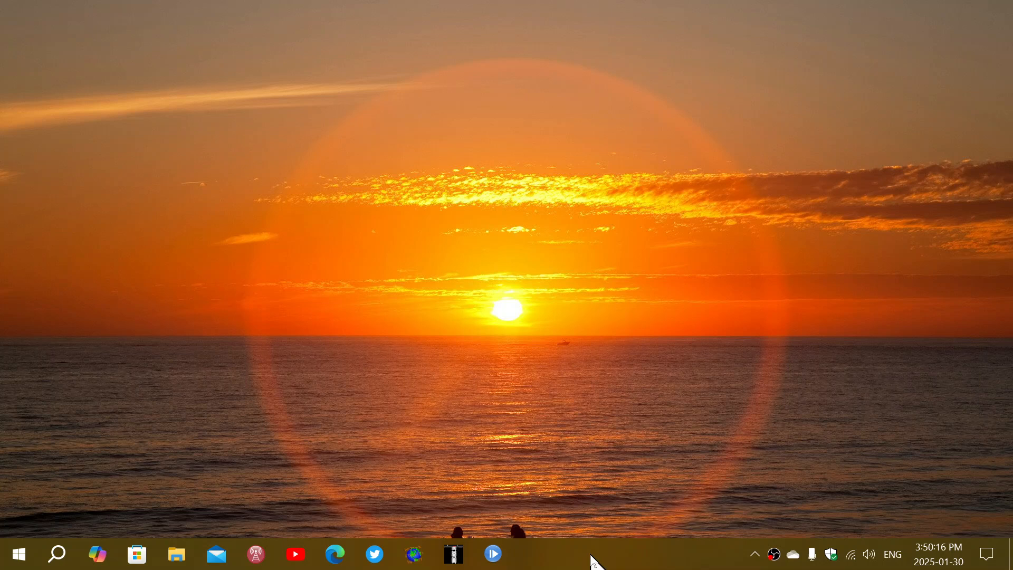
pyautogui.moveTo(425, 254)
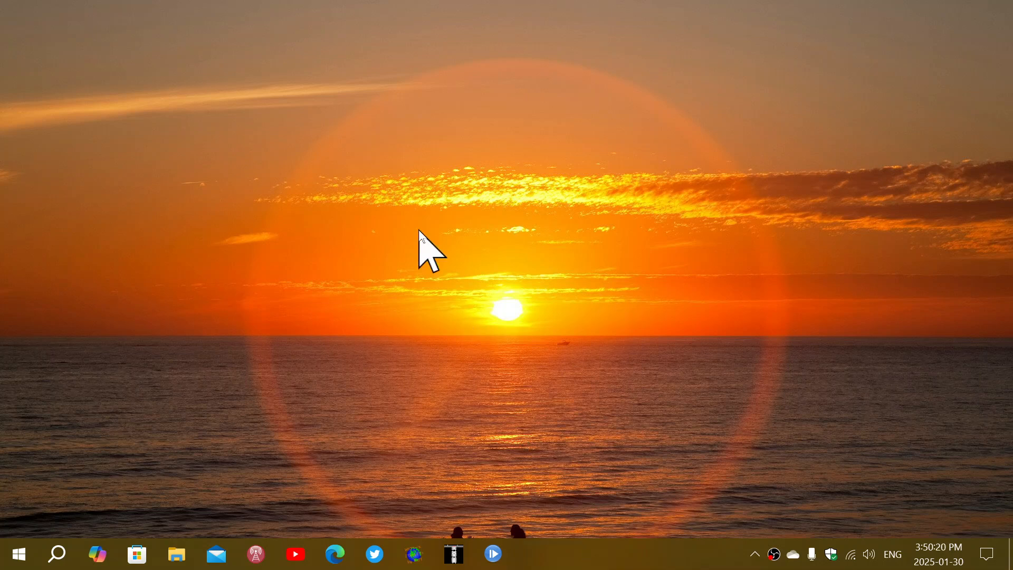
pyautogui.moveTo(20, 554)
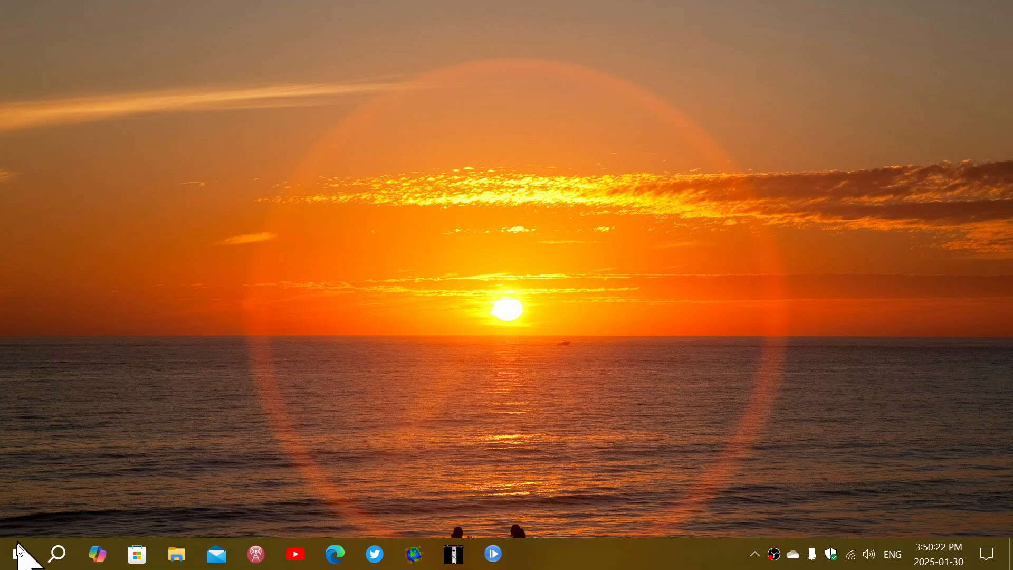
# Launch the Settings app from the Start menu.
pyautogui.click(17, 554)
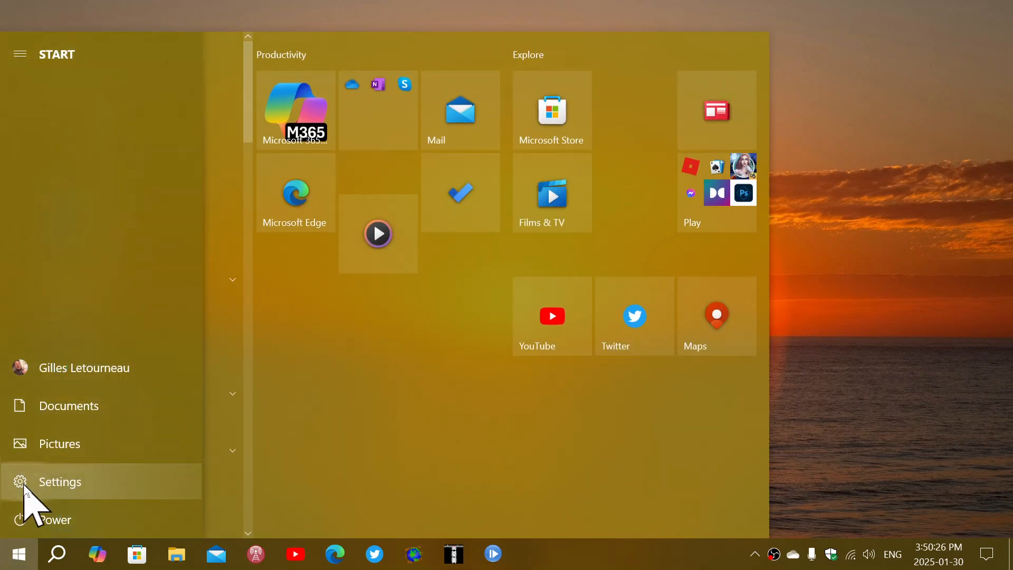
pyautogui.click(60, 482)
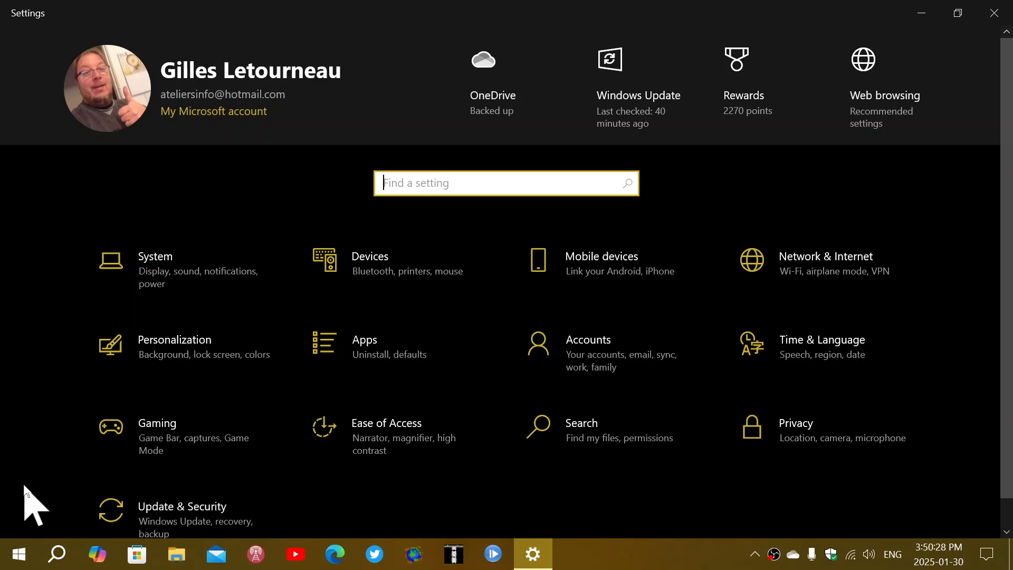
pyautogui.moveTo(349, 511)
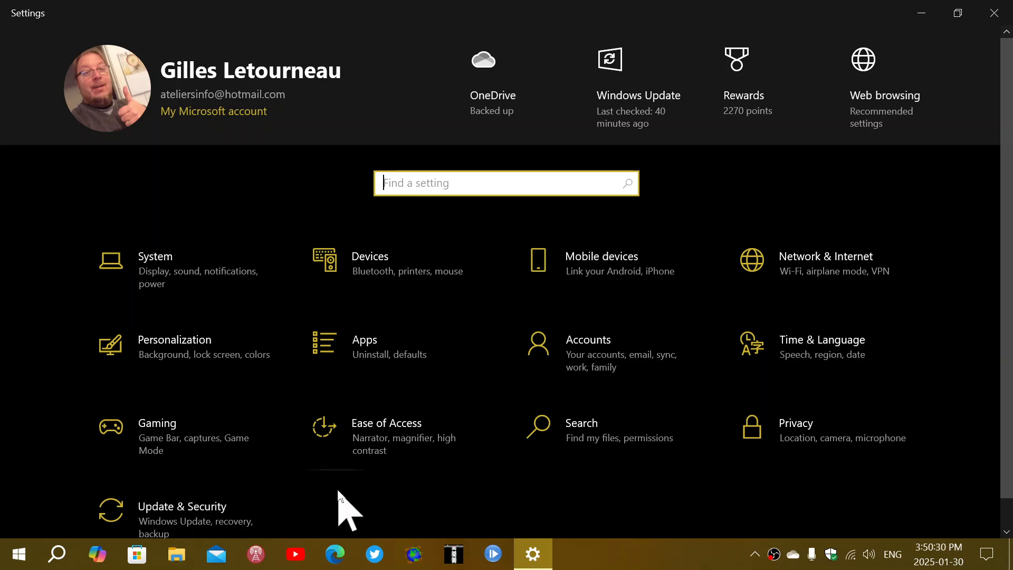
pyautogui.moveTo(222, 517)
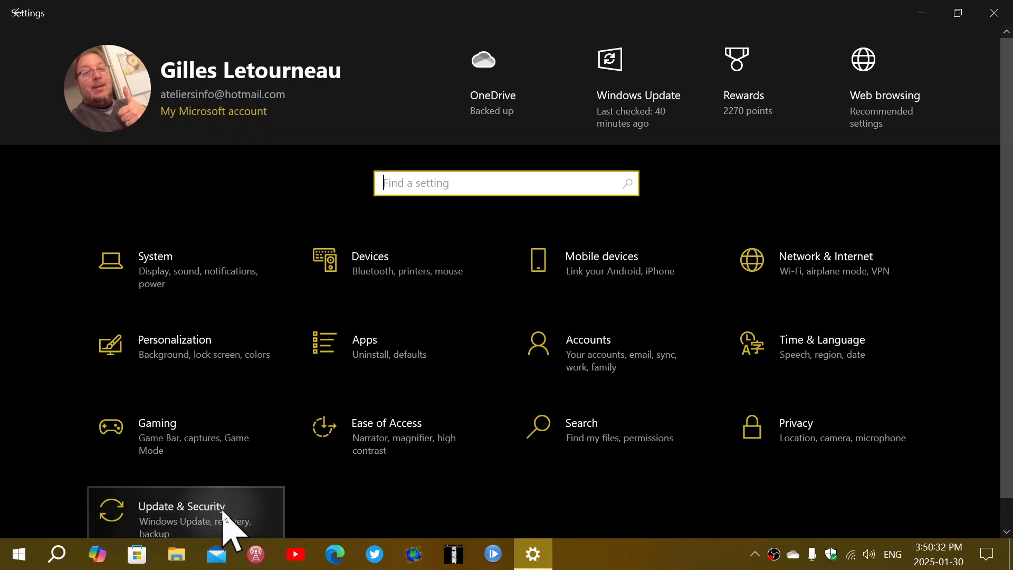
# Go to Update & Security to reach the Windows Update page.
pyautogui.click(181, 511)
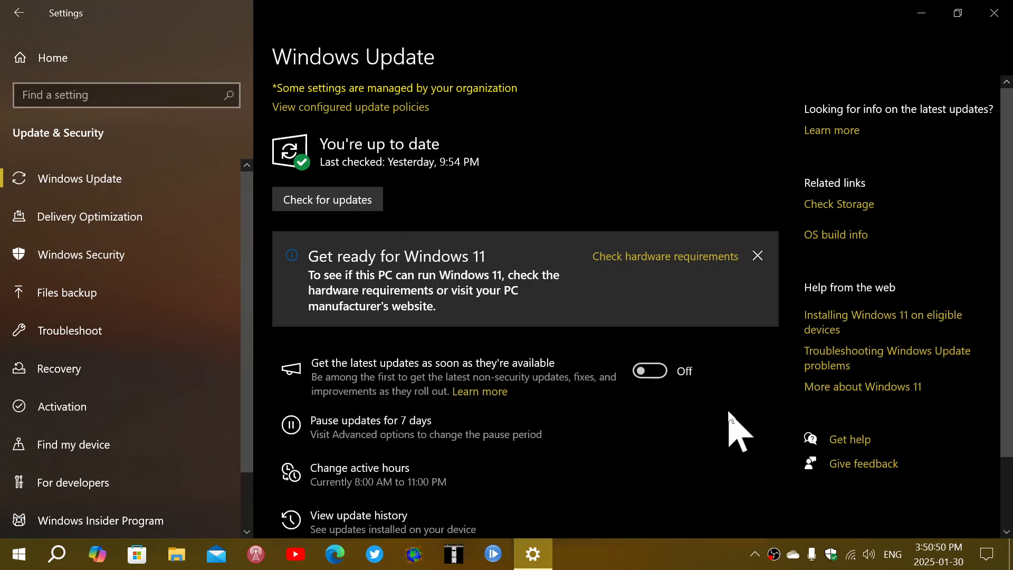
# Show the installed update history, including the 2025-01 preview KB5050081.
pyautogui.click(359, 515)
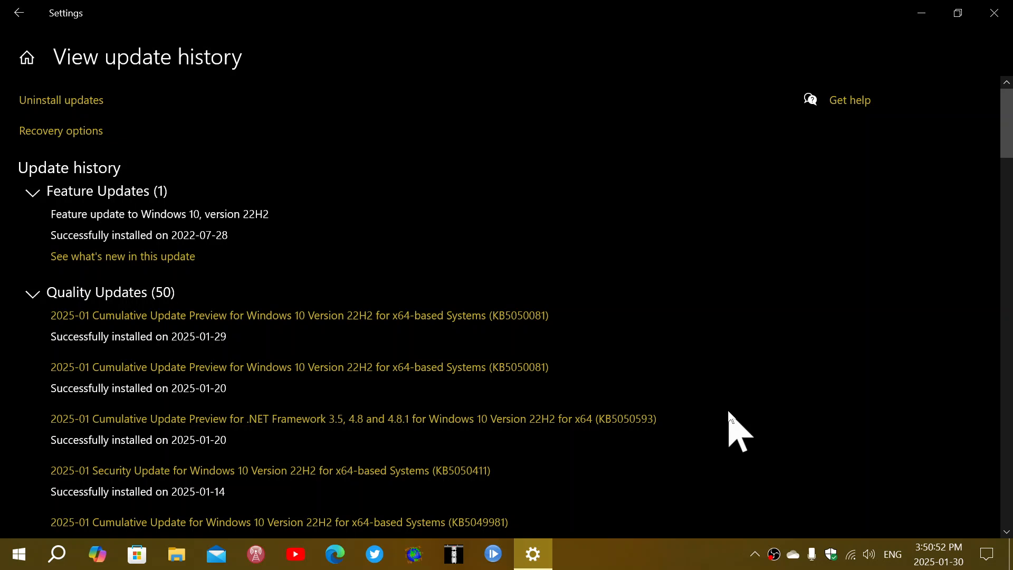
pyautogui.moveTo(209, 330)
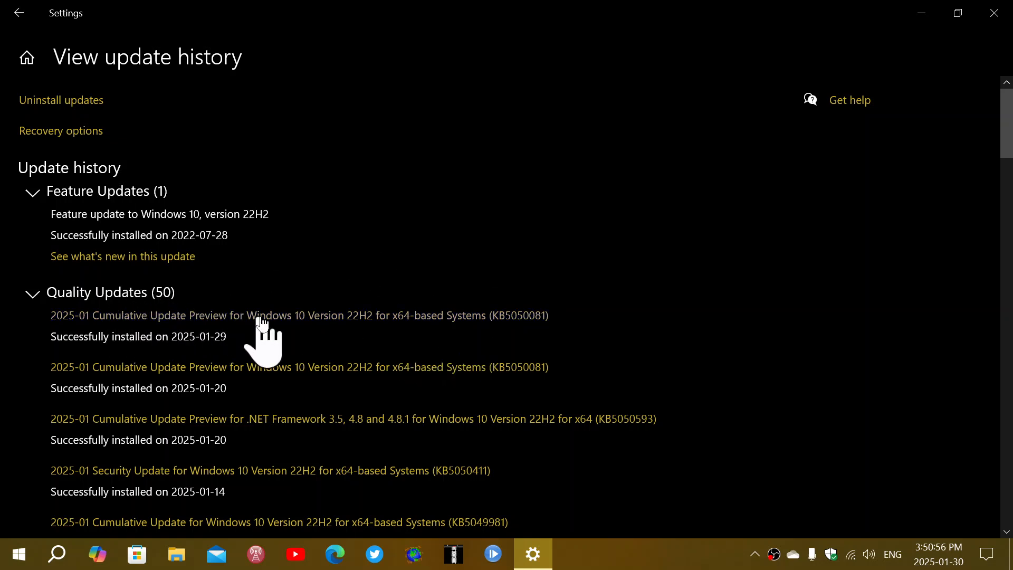
pyautogui.moveTo(543, 337)
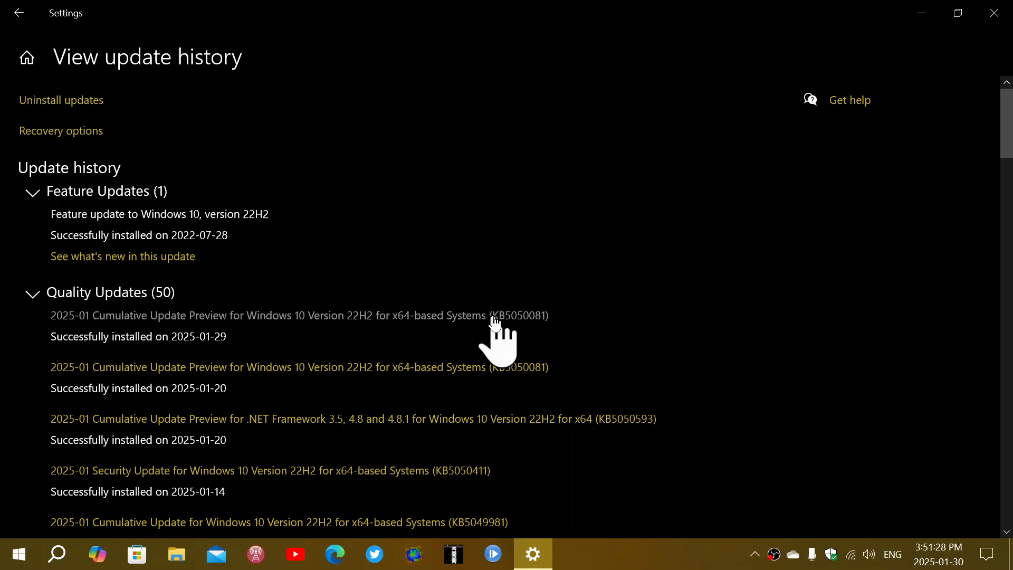
pyautogui.moveTo(333, 501)
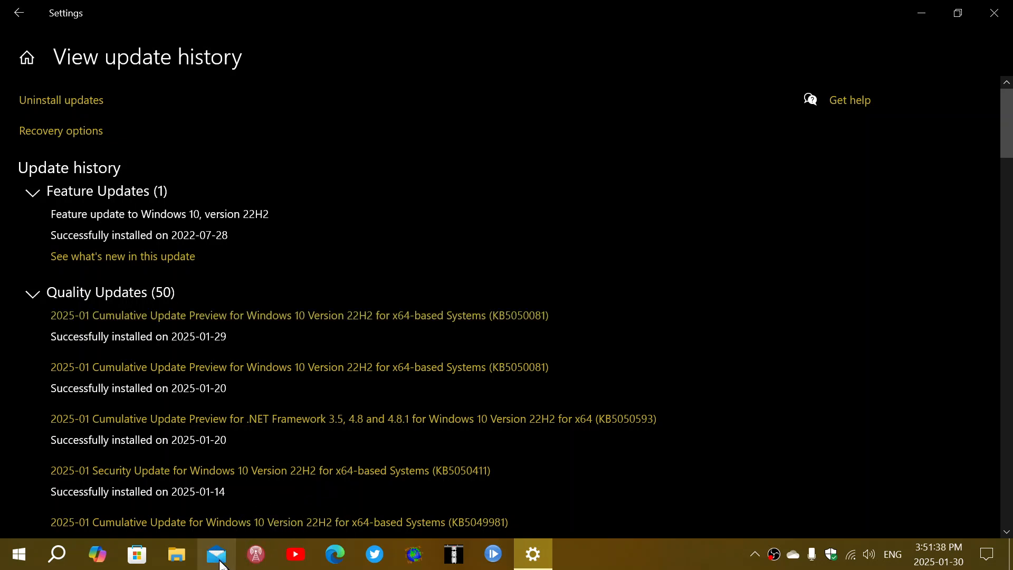
pyautogui.moveTo(887, 281)
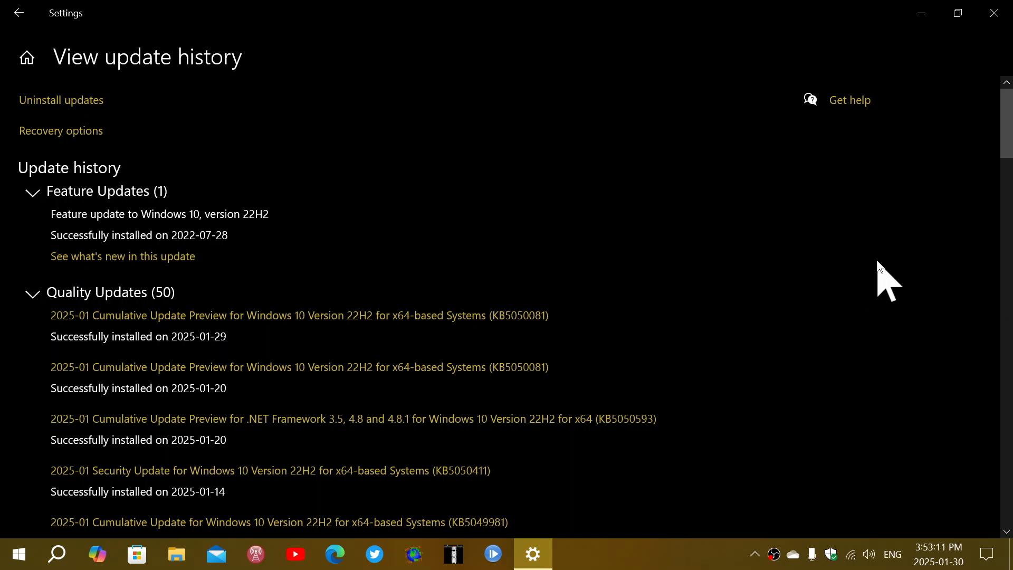
pyautogui.moveTo(705, 490)
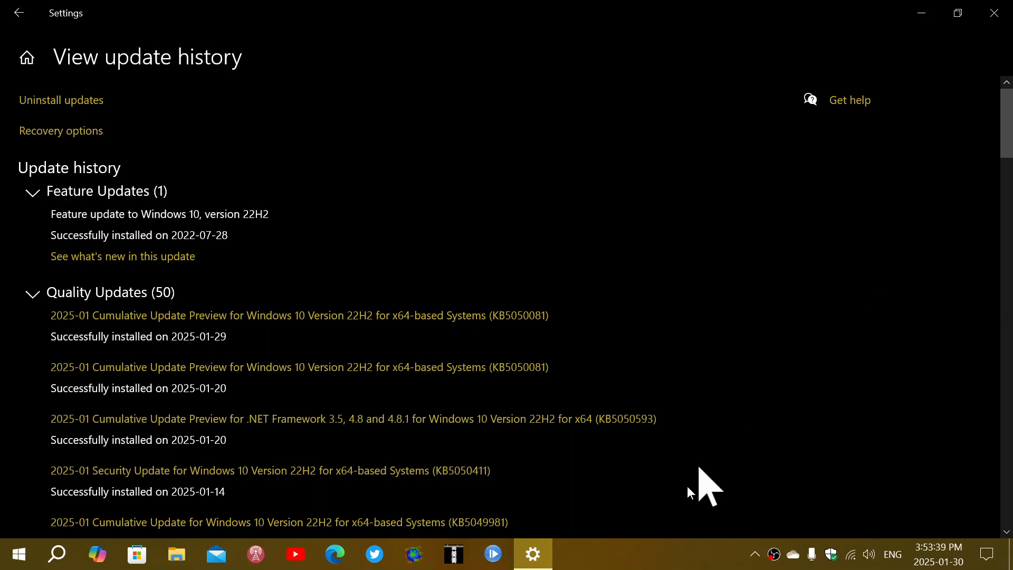
pyautogui.moveTo(678, 558)
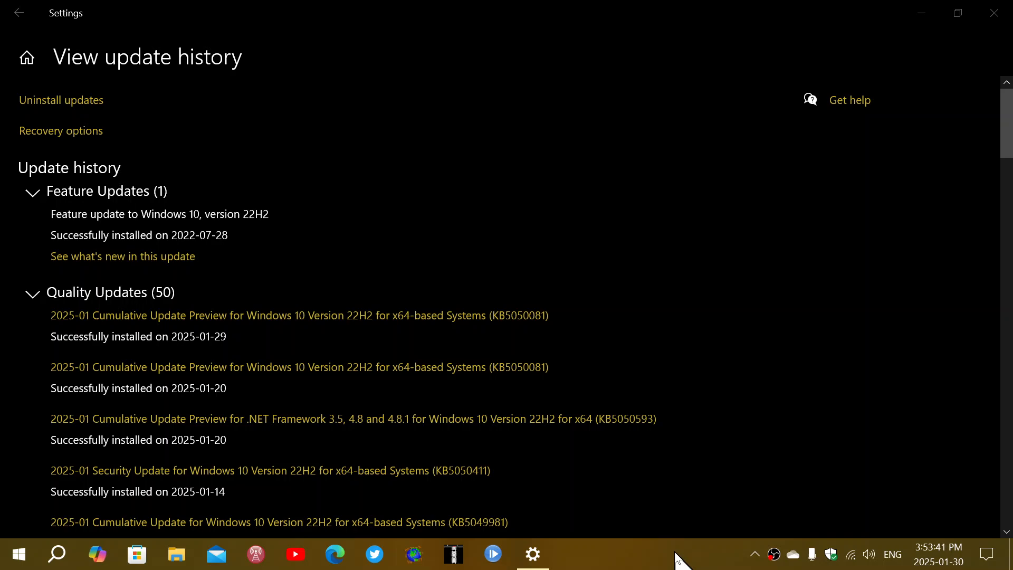